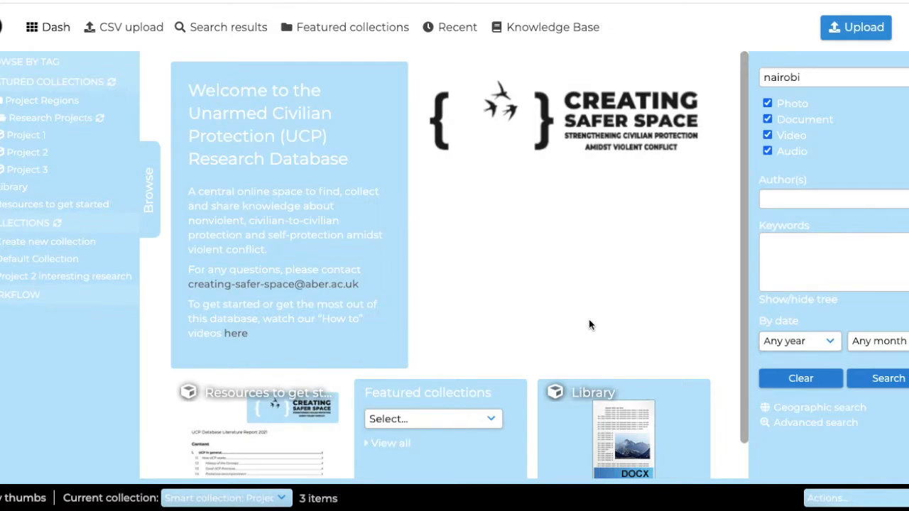
mouse_move(62, 181)
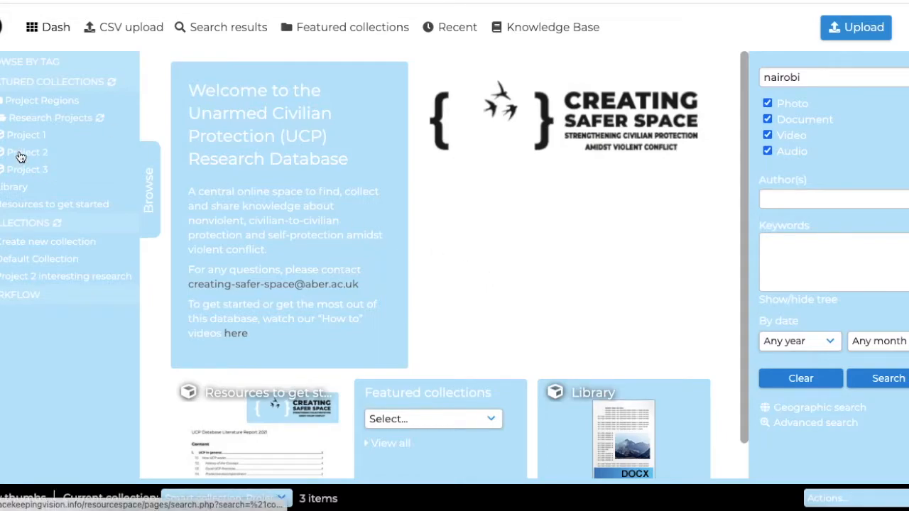
Browse the Project 2, Project 1 and Project 3 smart collections, ending on empty Project 3.
left_click(28, 152)
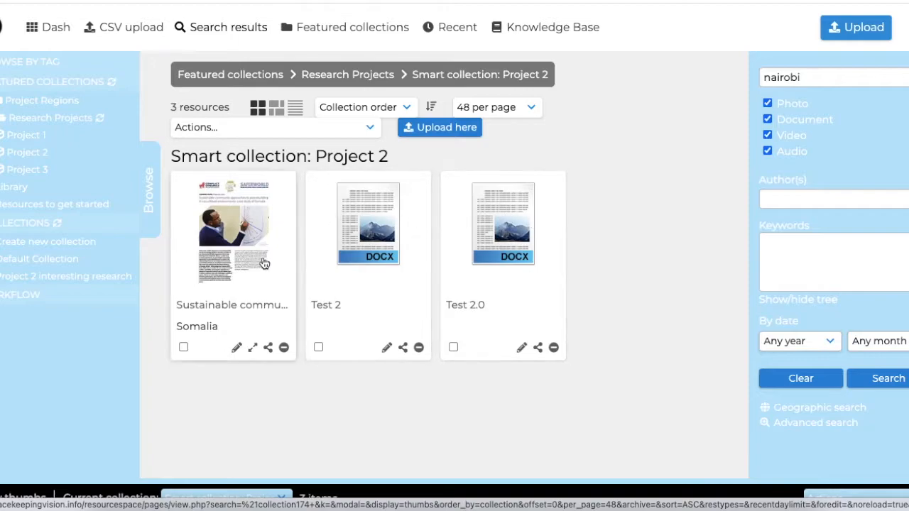
mouse_move(265, 332)
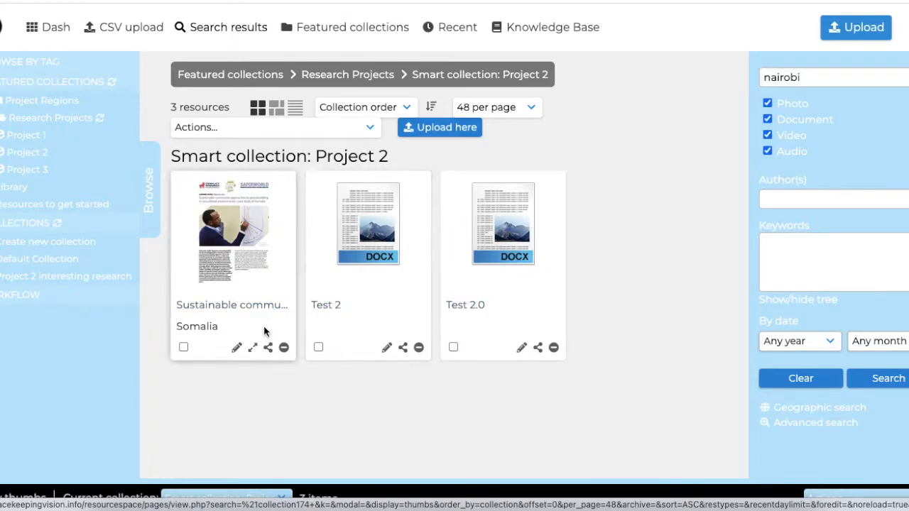
mouse_move(213, 217)
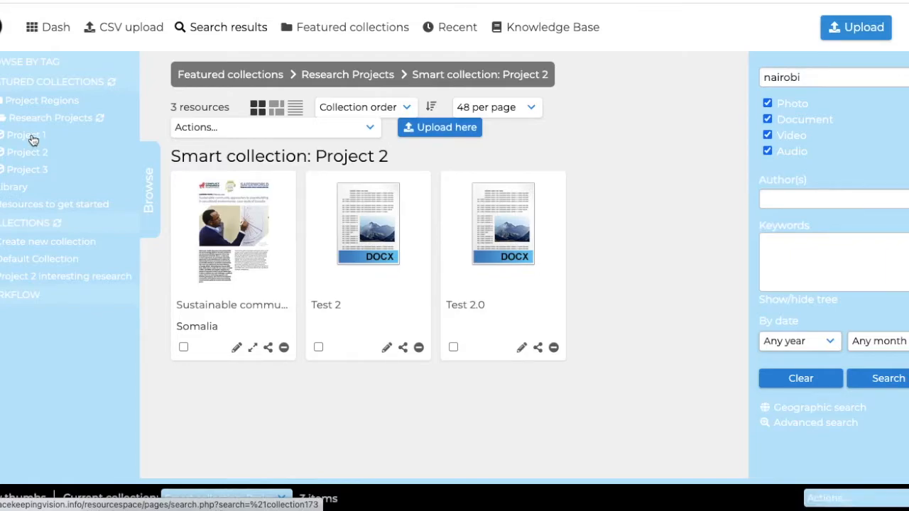
left_click(26, 135)
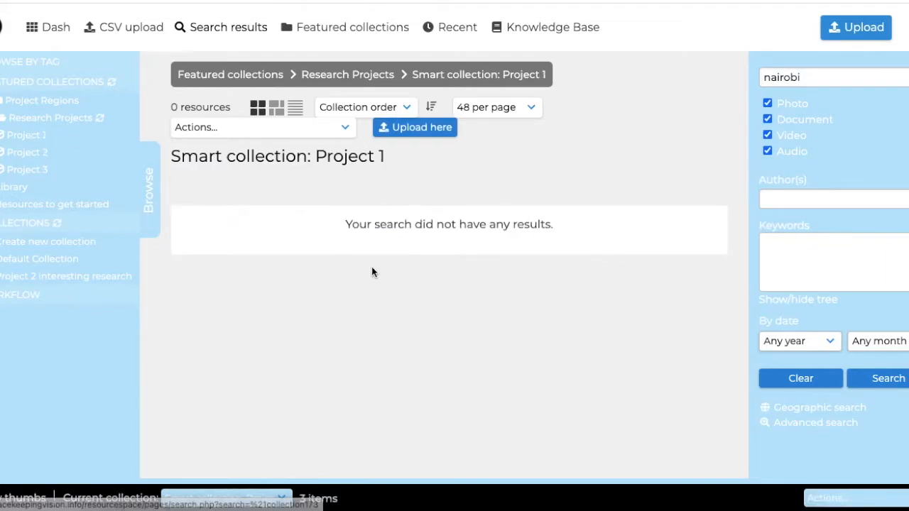
left_click(28, 169)
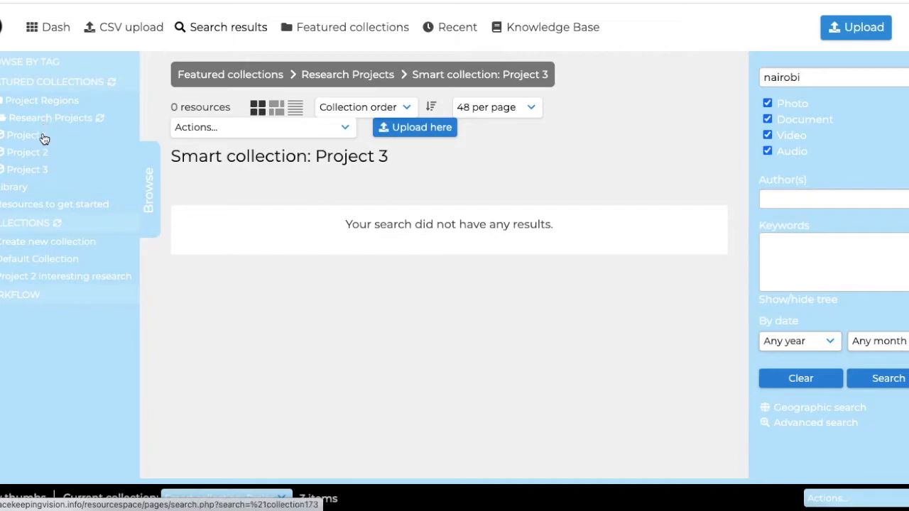
Reopen Project 2 under Research Projects, showing Test 2 and Test 2.0.
left_click(28, 178)
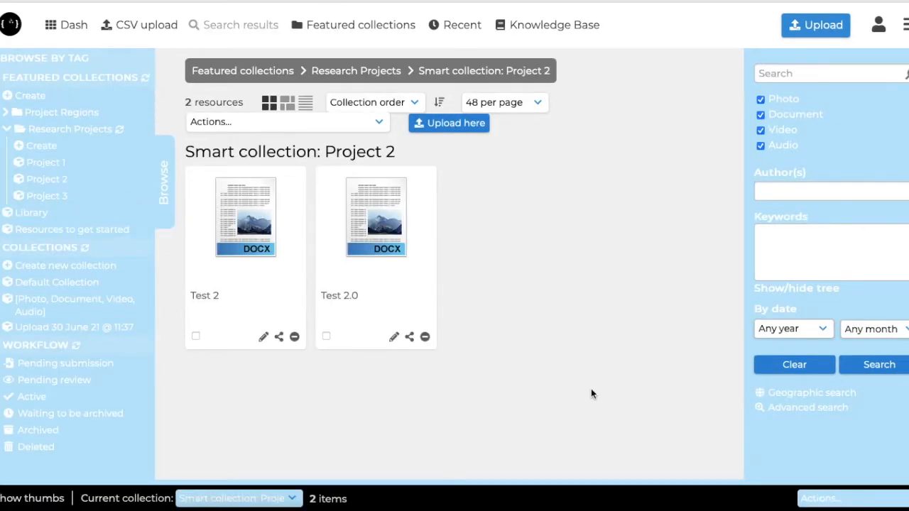
mouse_move(515, 318)
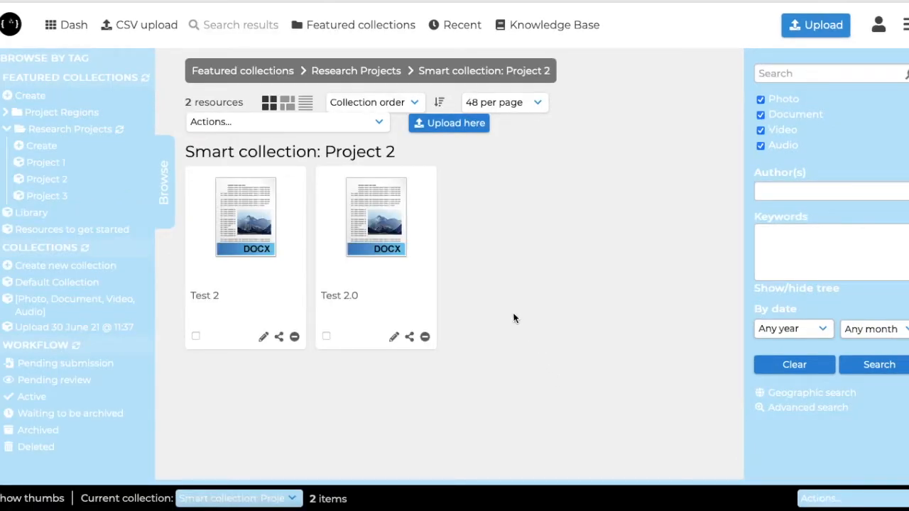
mouse_move(254, 275)
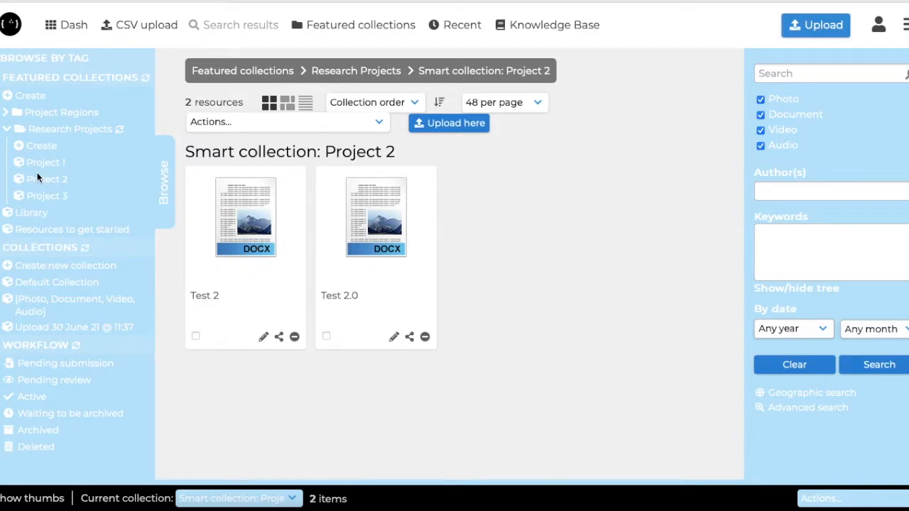
mouse_move(70, 189)
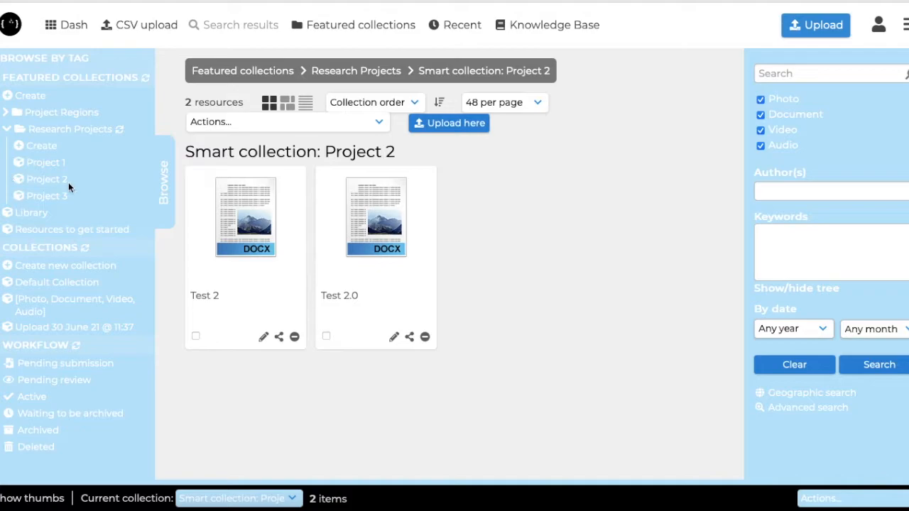
mouse_move(454, 122)
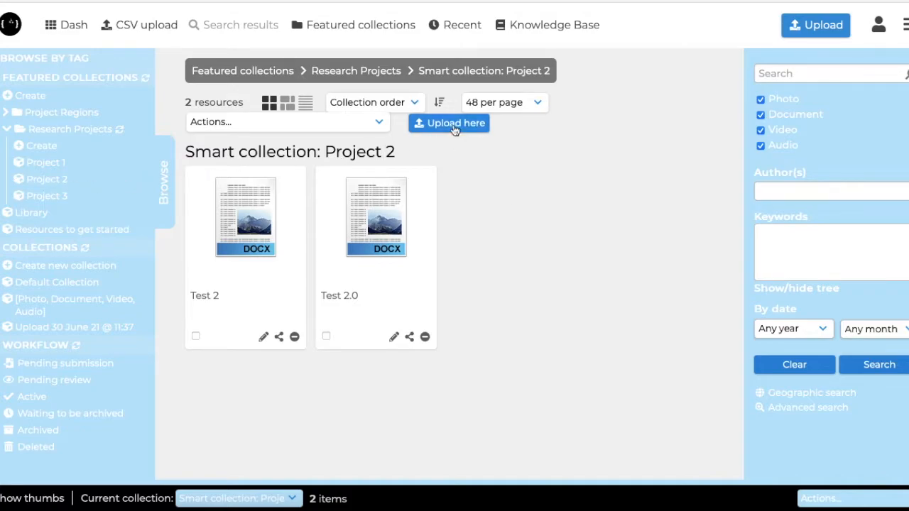
Start an upload into Project 2 and scroll to its Project and collection fields.
left_click(449, 123)
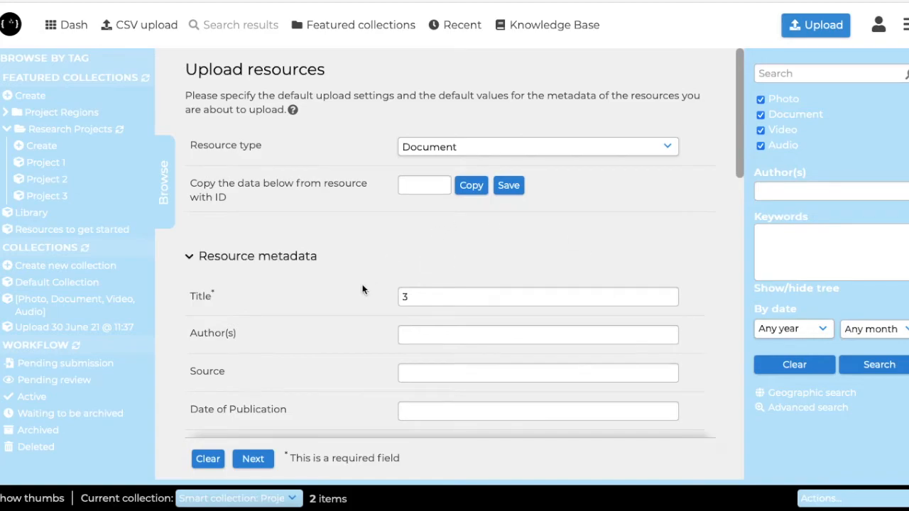
scroll("down", 3)
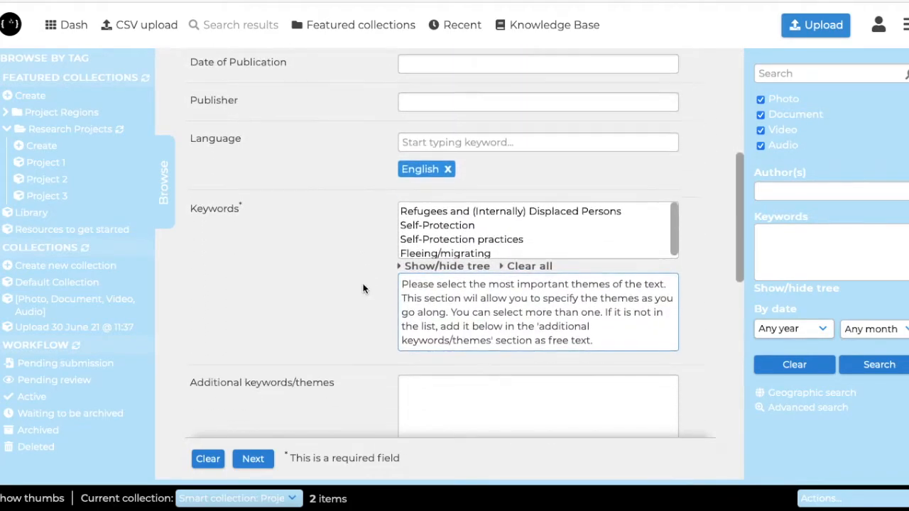
scroll("down", 3)
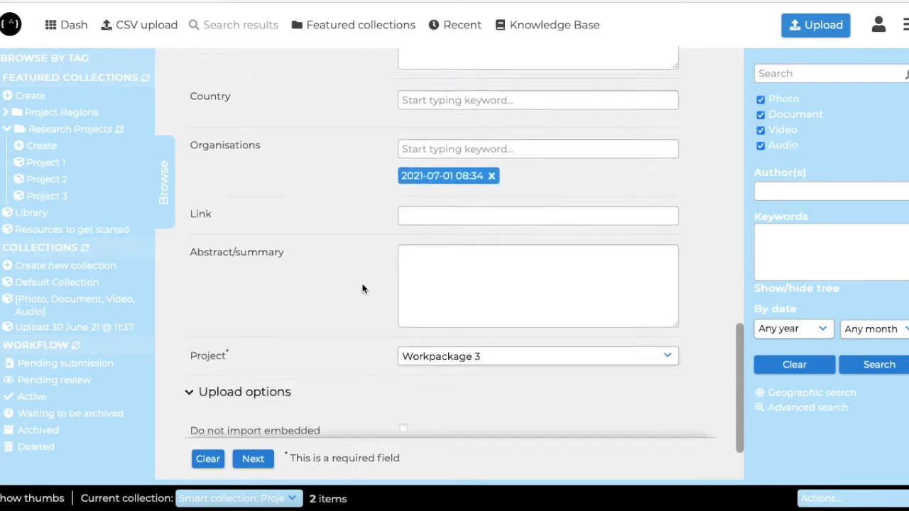
scroll("down", 3)
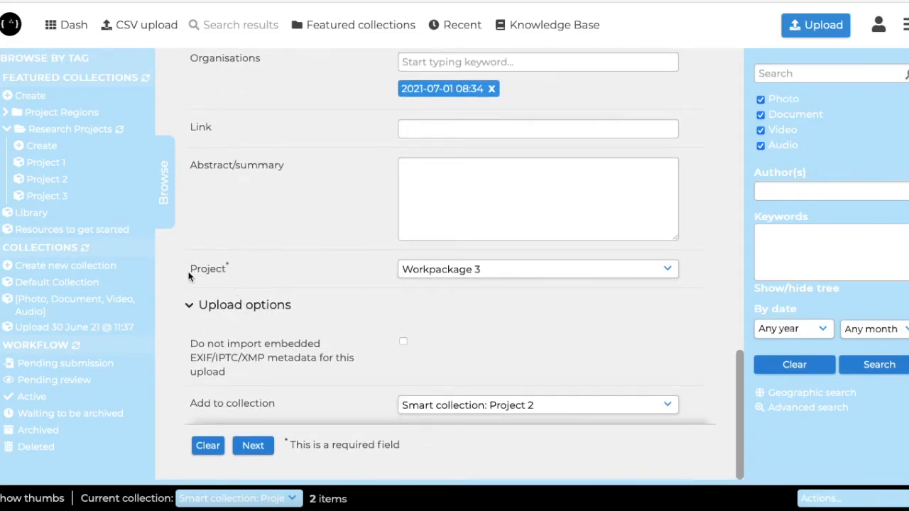
Change the upload's Project dropdown from Workpackage 3 to Work package 2.
left_click(537, 269)
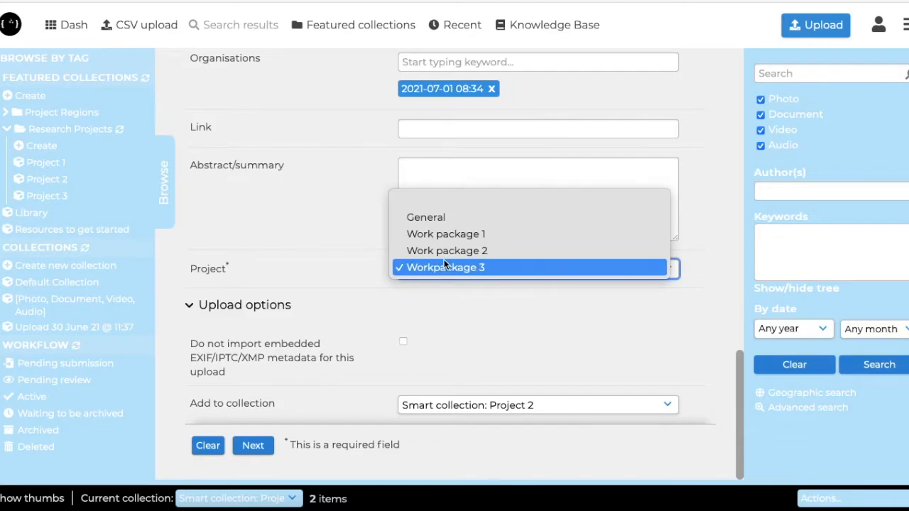
mouse_move(446, 250)
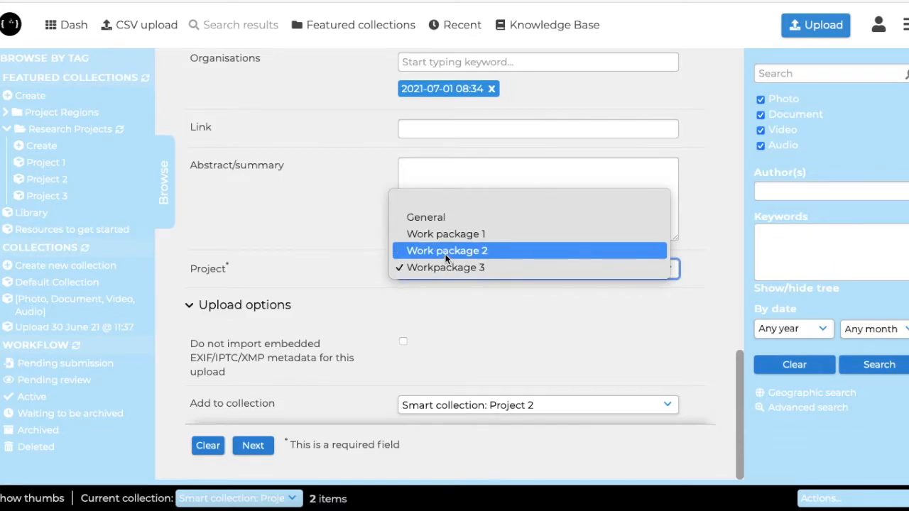
left_click(447, 250)
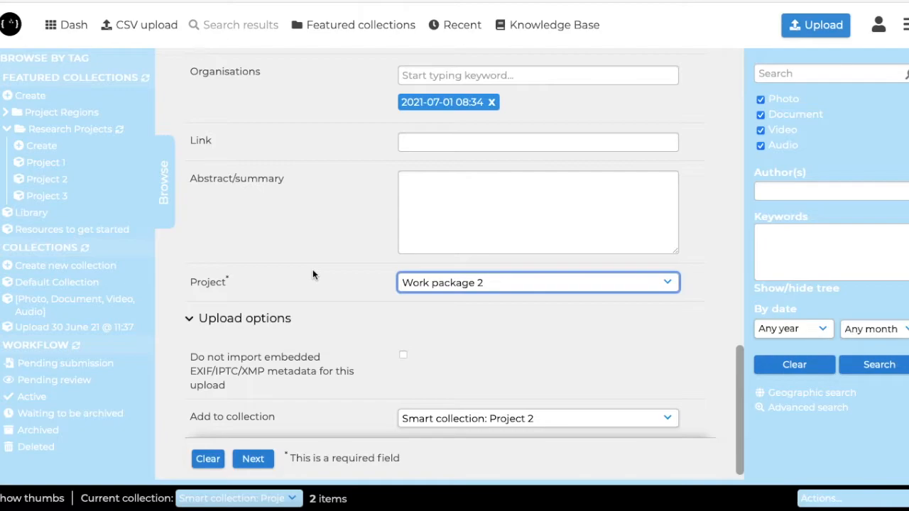
mouse_move(406, 310)
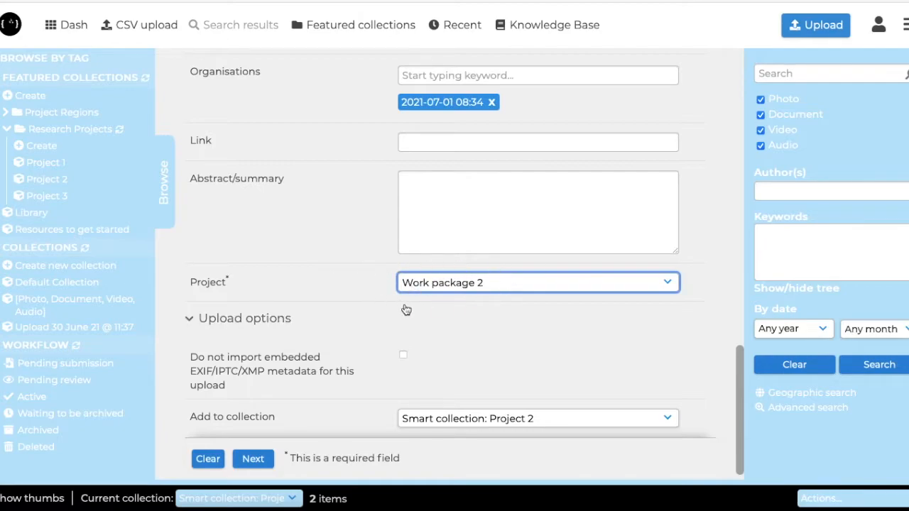
mouse_move(467, 291)
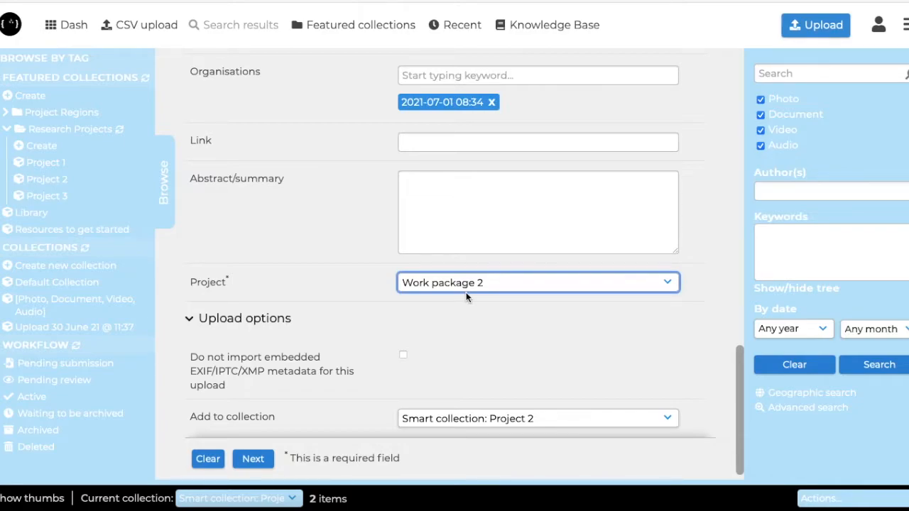
left_click(538, 282)
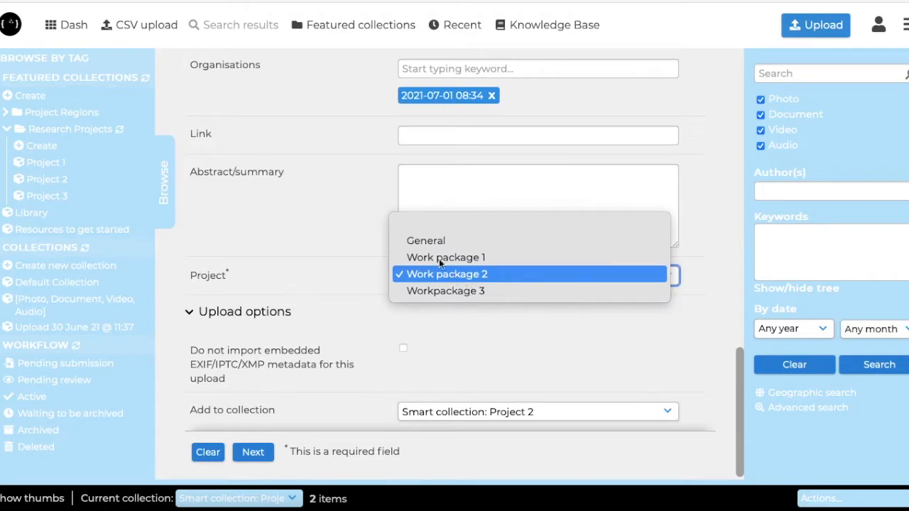
mouse_move(426, 241)
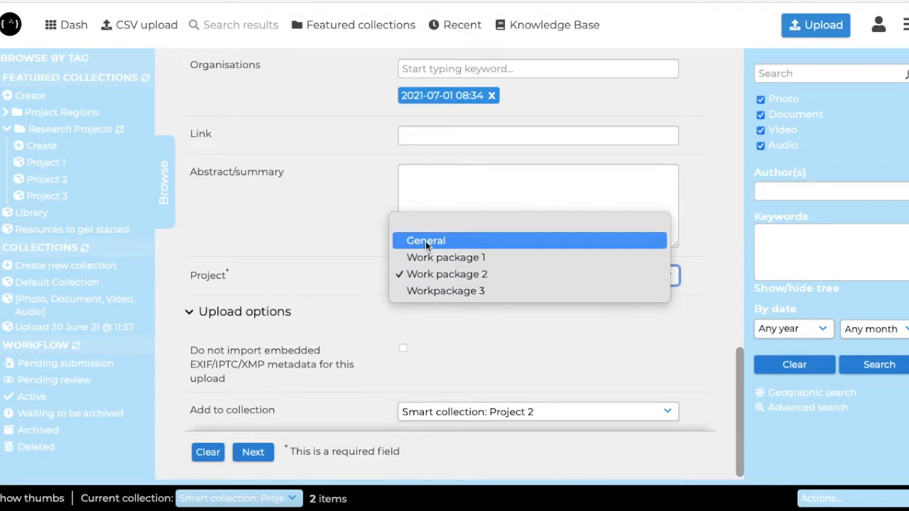
mouse_move(446, 274)
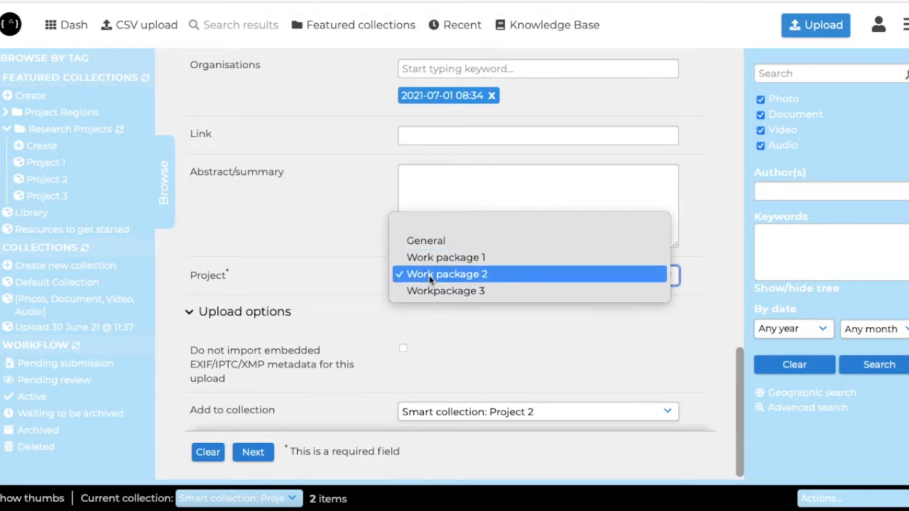
left_click(446, 274)
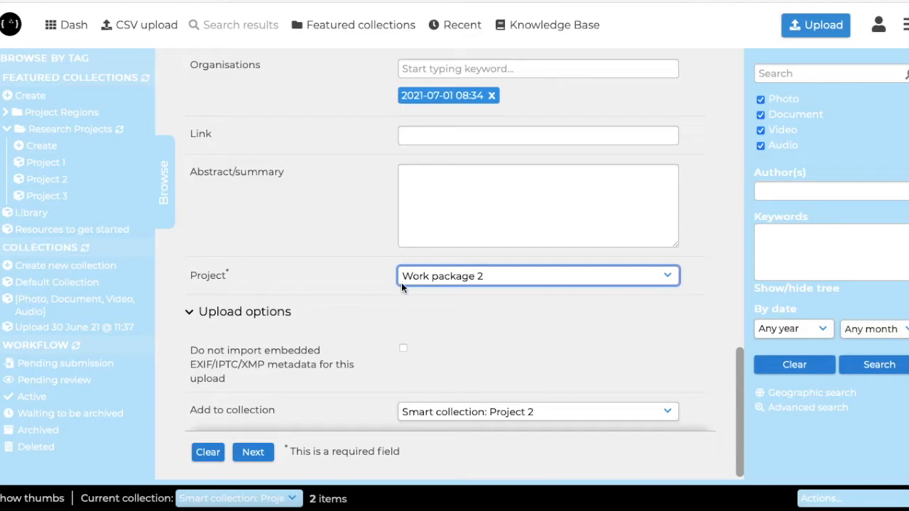
mouse_move(474, 279)
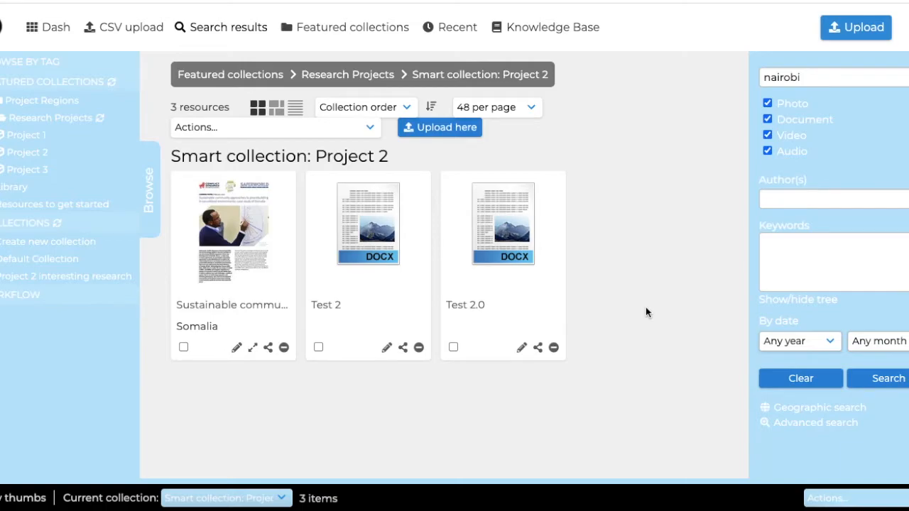
mouse_move(243, 257)
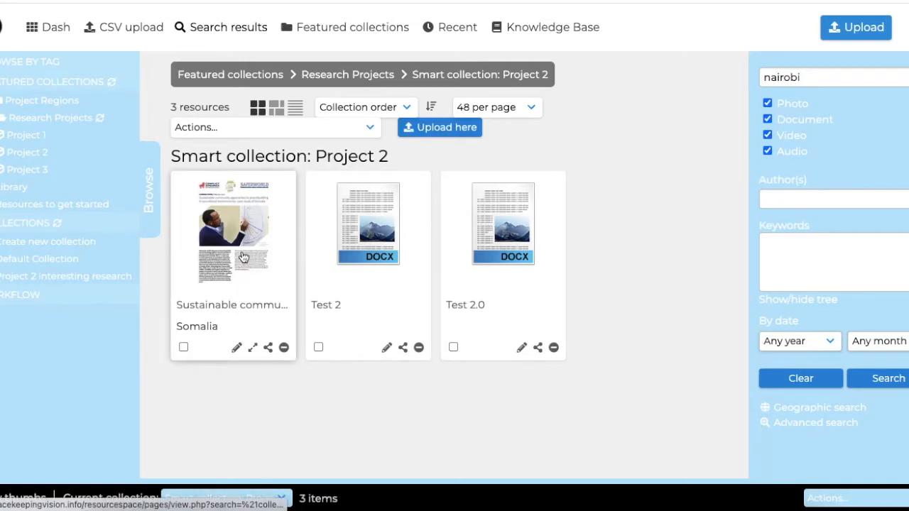
mouse_move(234, 255)
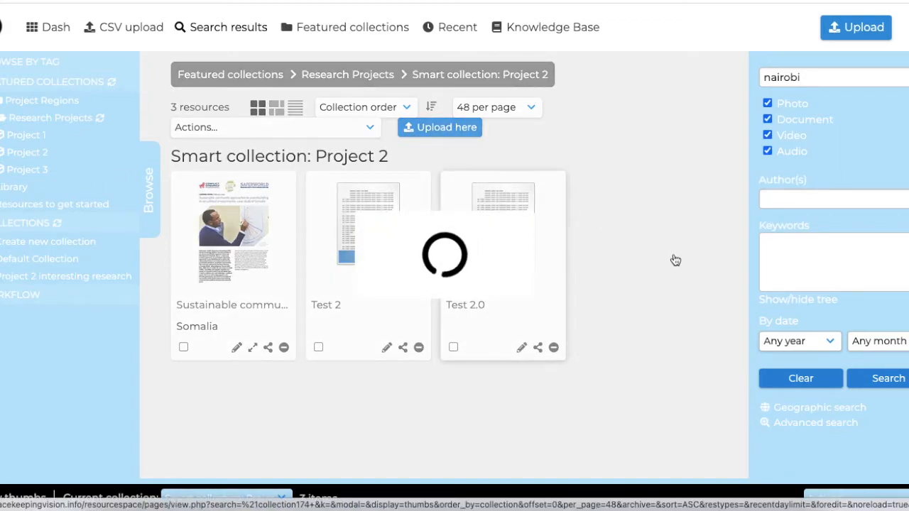
Open the Library featured collection listing 650 resources.
left_click(14, 187)
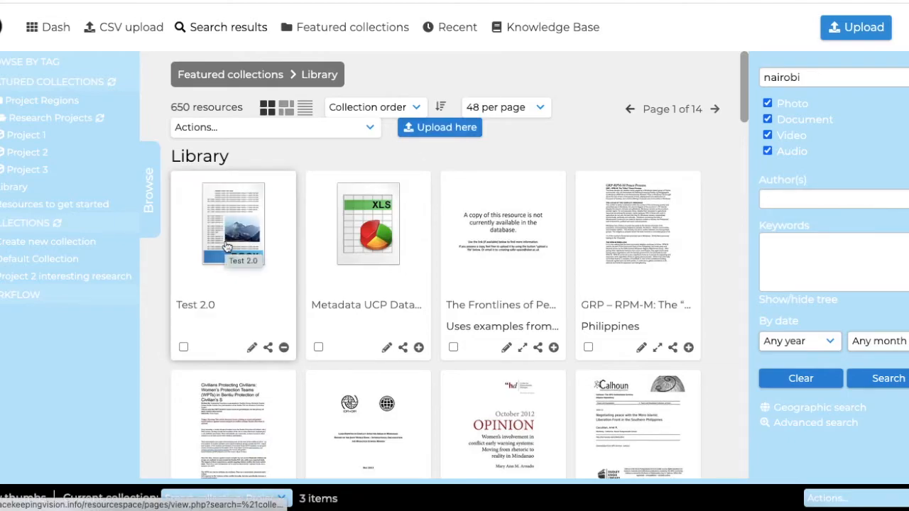
mouse_move(279, 225)
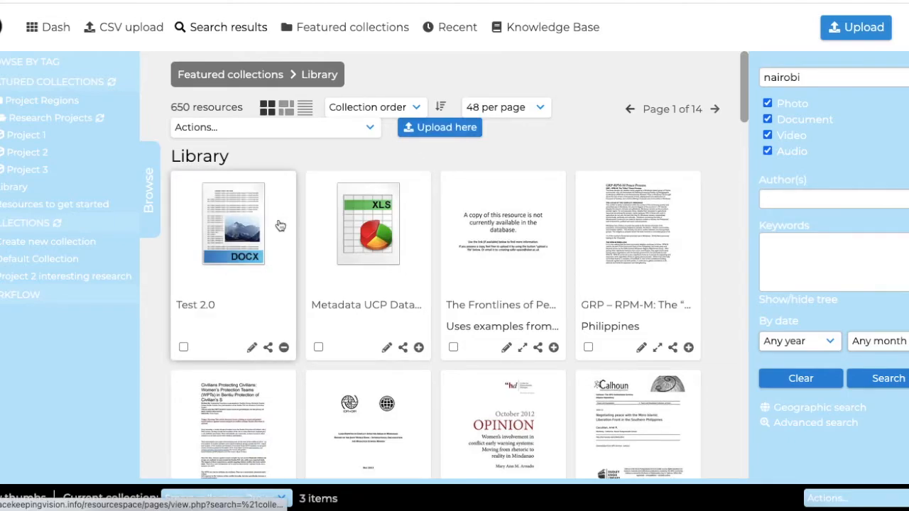
Open the Test 2.0 resource and bring up its metadata edit form.
left_click(232, 222)
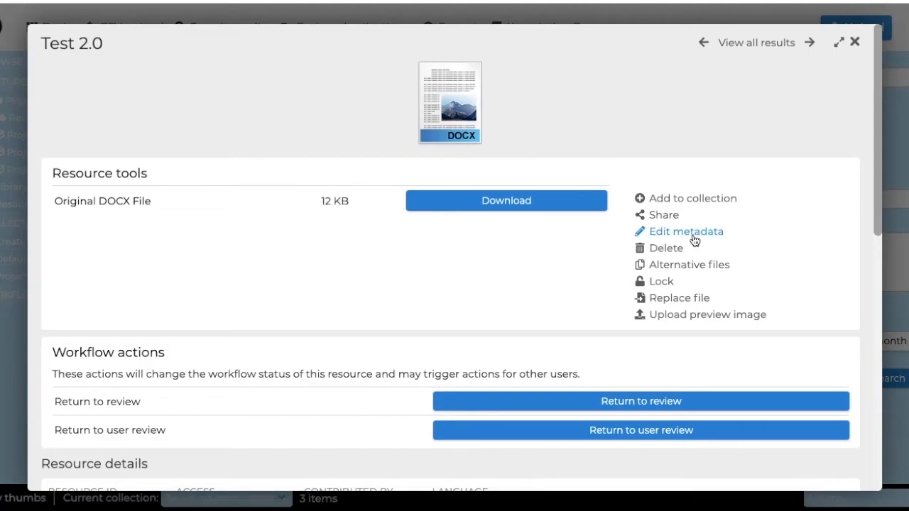
left_click(685, 230)
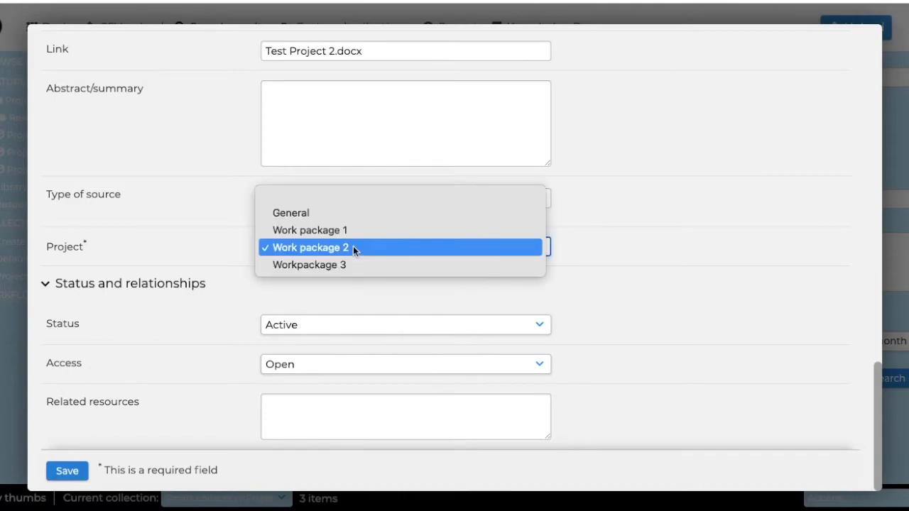
mouse_move(291, 212)
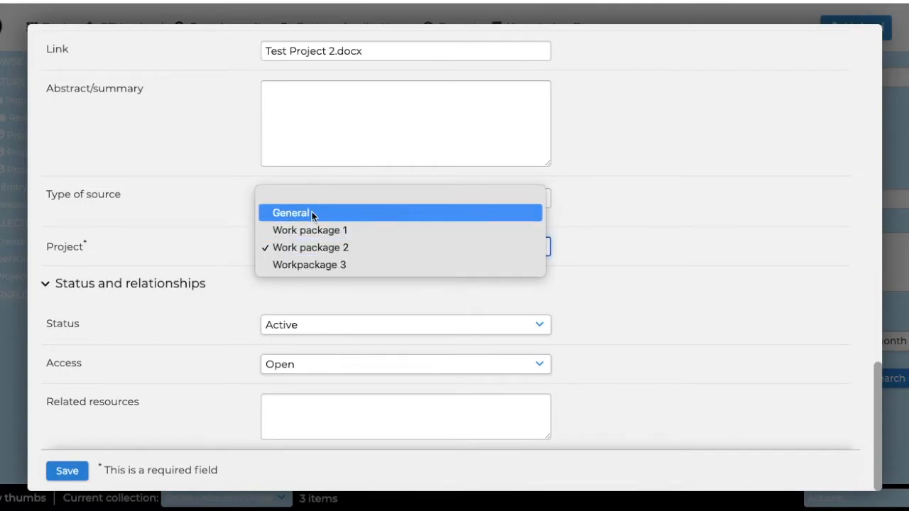
mouse_move(309, 230)
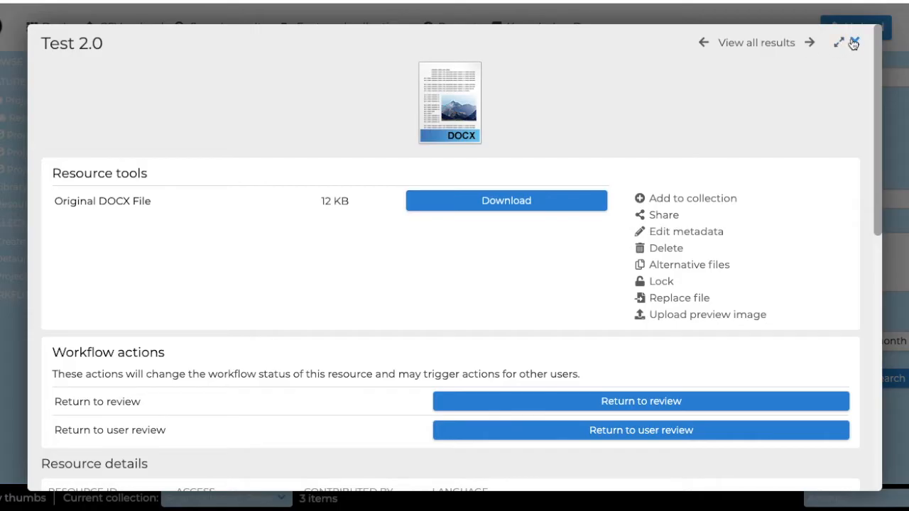
Close the Test 2.0 preview and reopen Project 2 with its three resources.
left_click(852, 42)
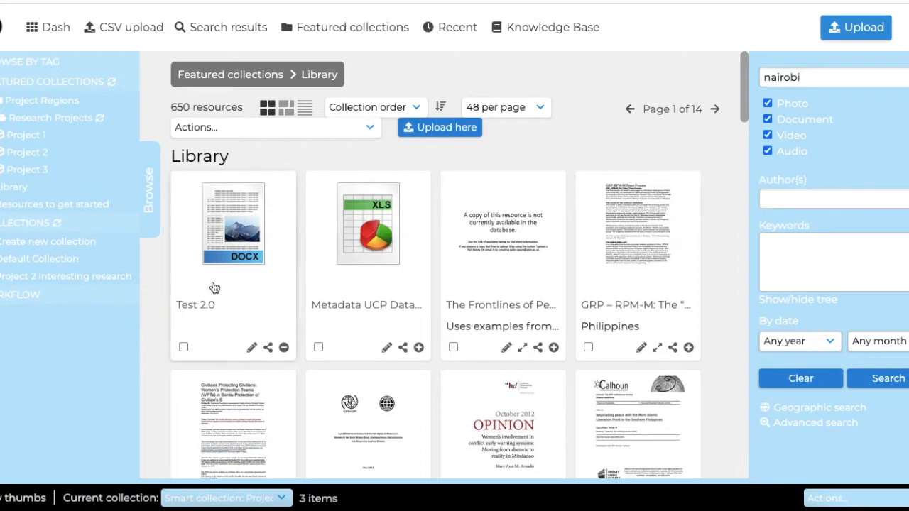
mouse_move(225, 304)
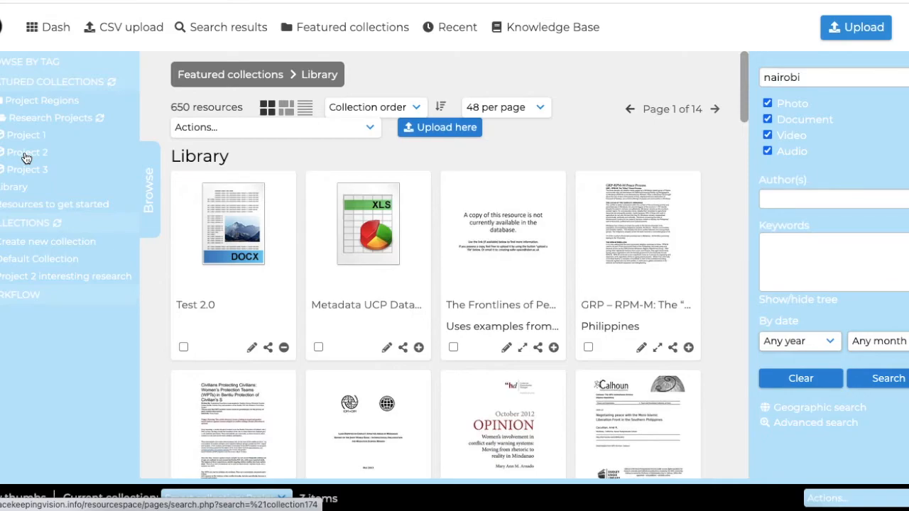
left_click(27, 152)
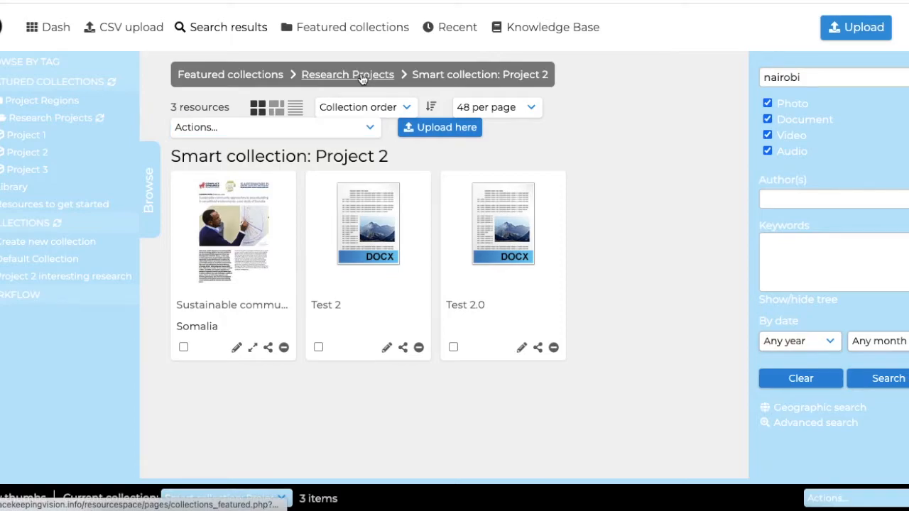
Select Project 2 via its Actions menu in Research Projects, then open the Library.
left_click(347, 74)
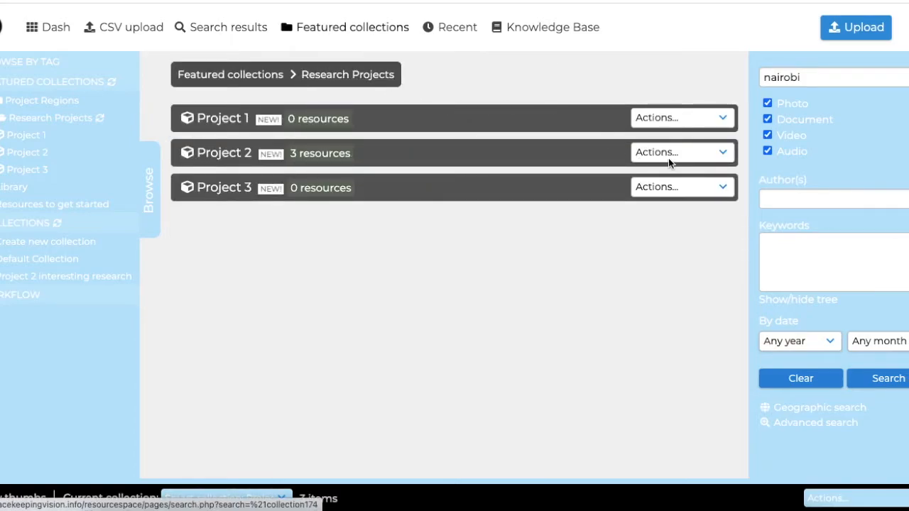
left_click(680, 152)
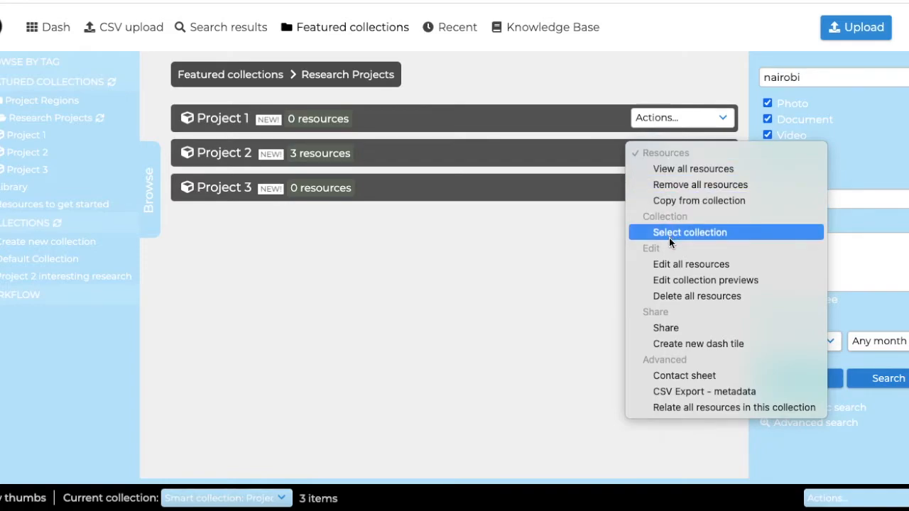
mouse_move(737, 238)
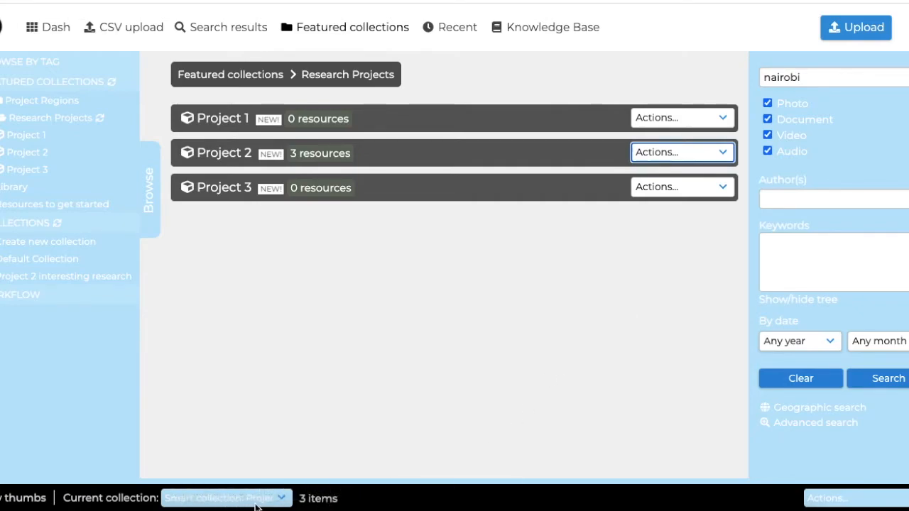
mouse_move(38, 186)
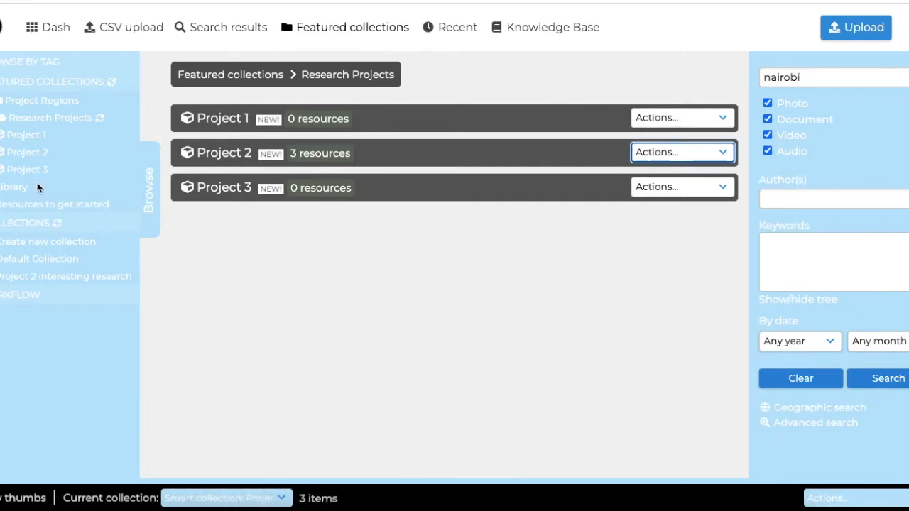
left_click(14, 187)
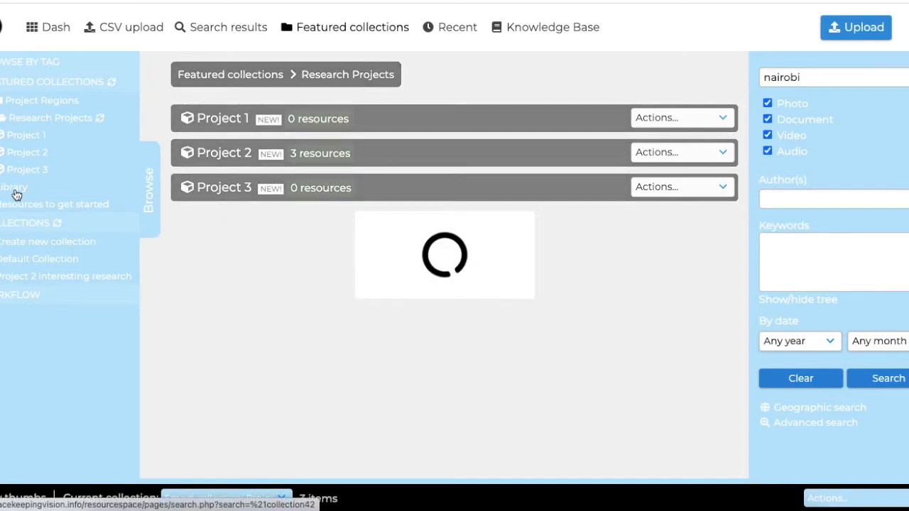
Search the Library for 'nairobi' and open the Every Voice Matters resource.
left_click(14, 187)
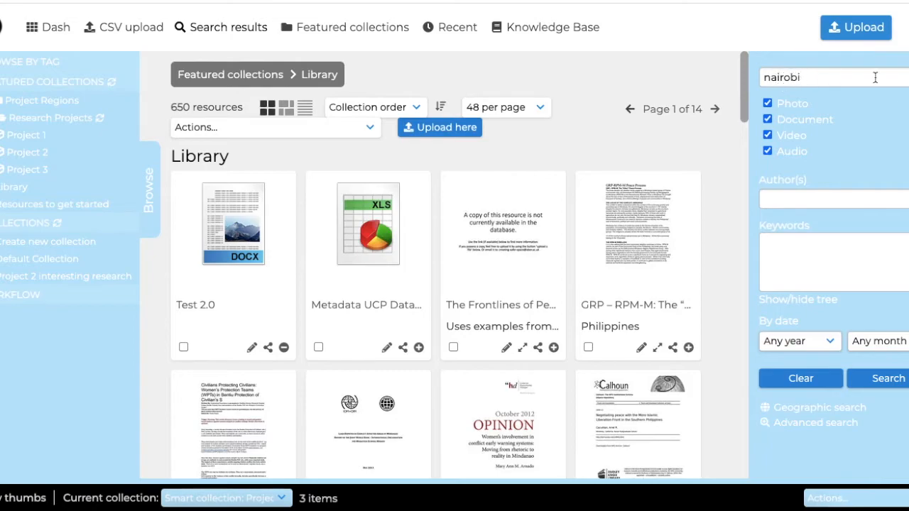
left_click(887, 378)
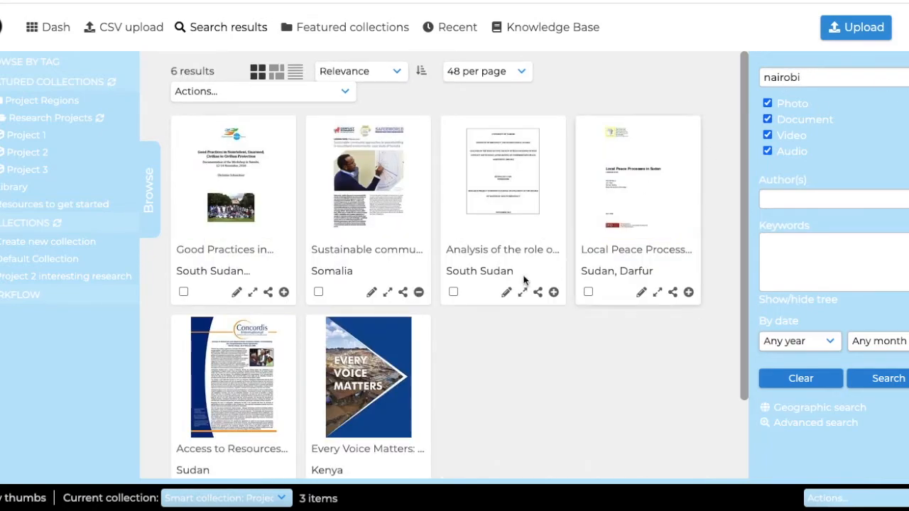
scroll("down", 3)
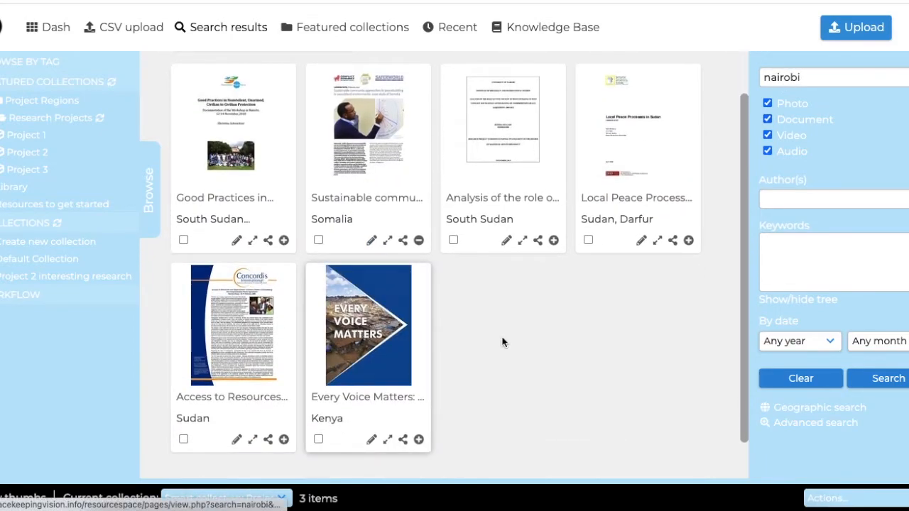
left_click(367, 324)
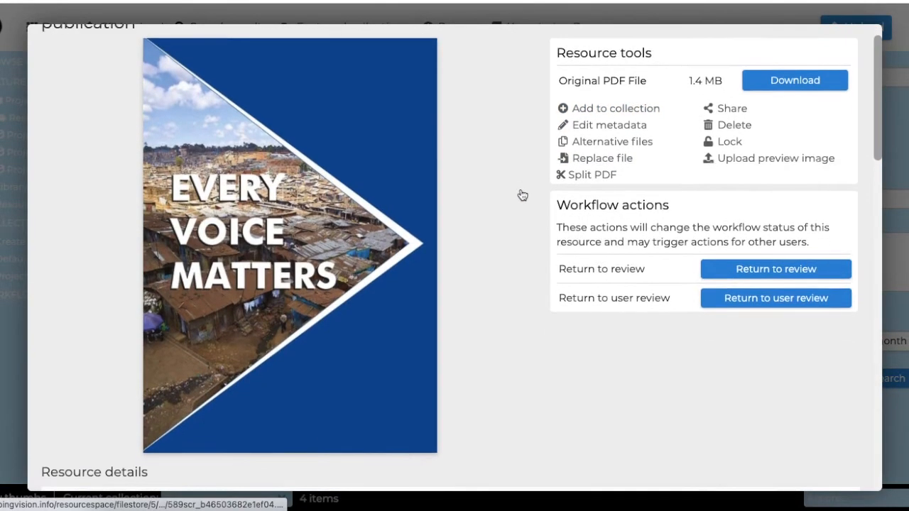
scroll("down", 3)
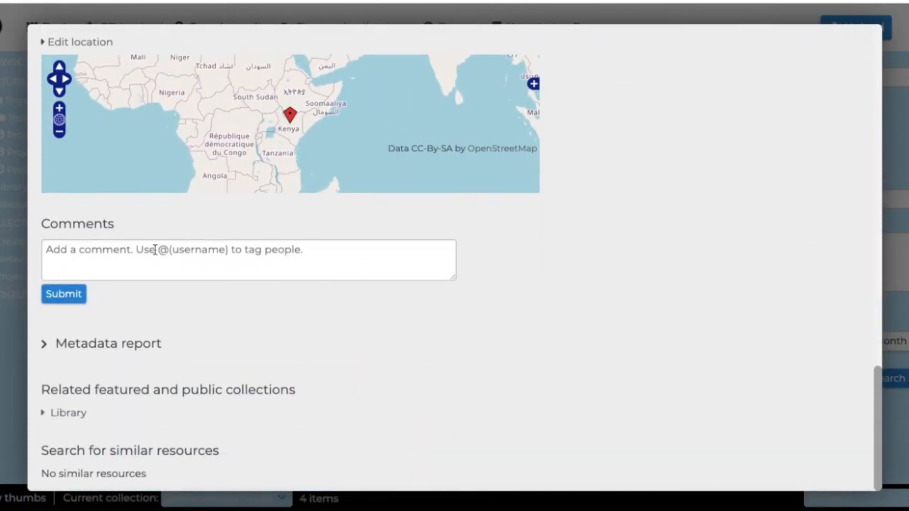
type("@")
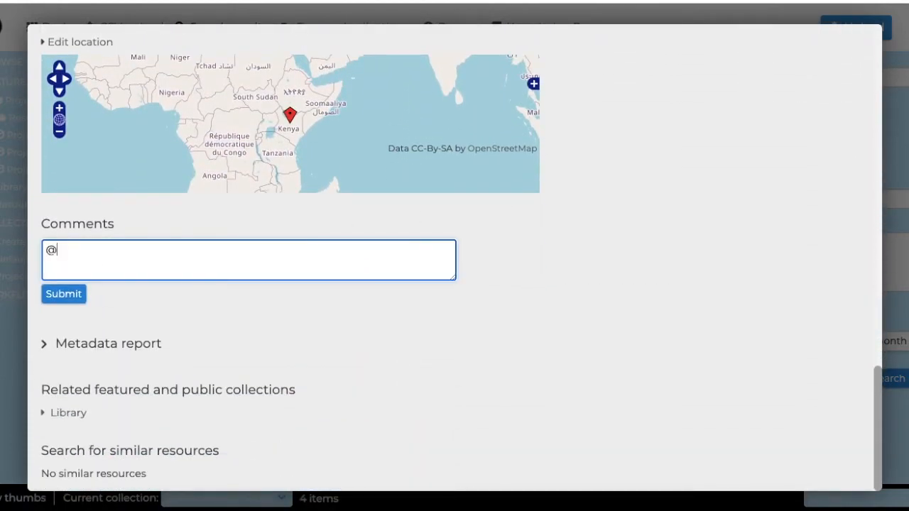
type("suzanne")
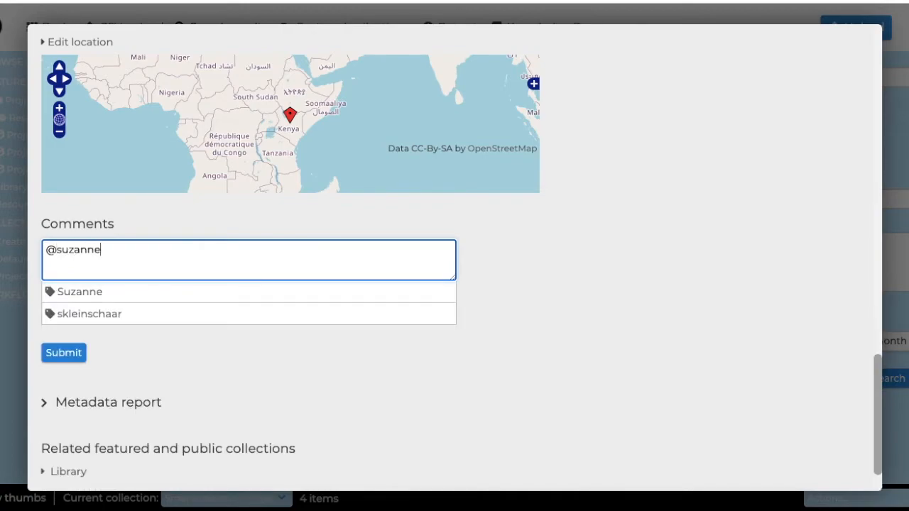
left_click(89, 314)
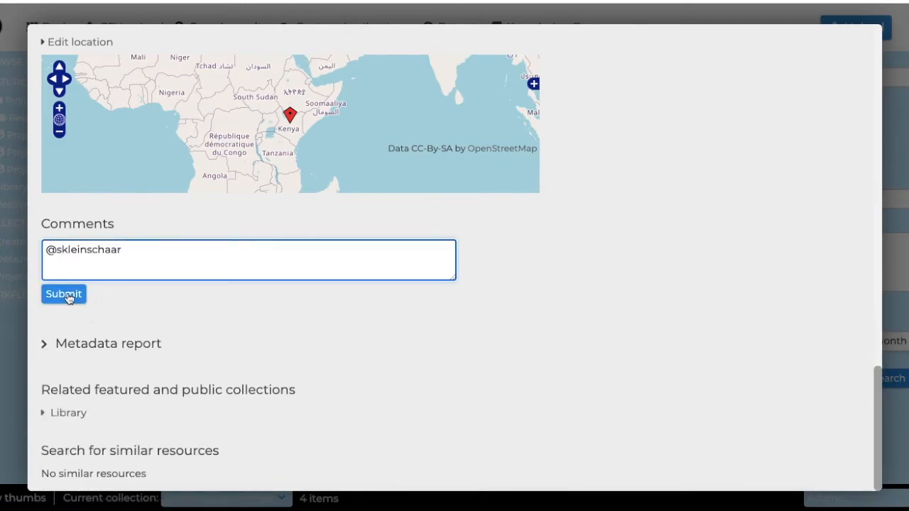
left_click(63, 293)
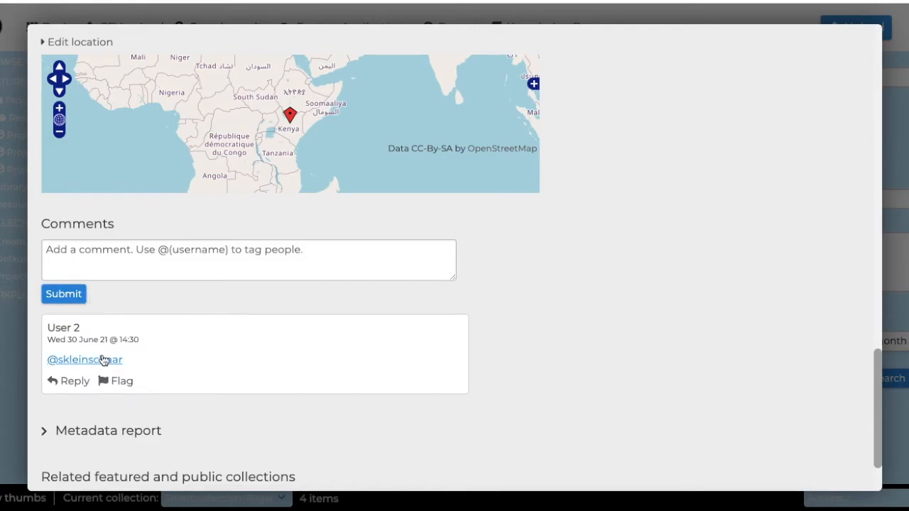
mouse_move(93, 371)
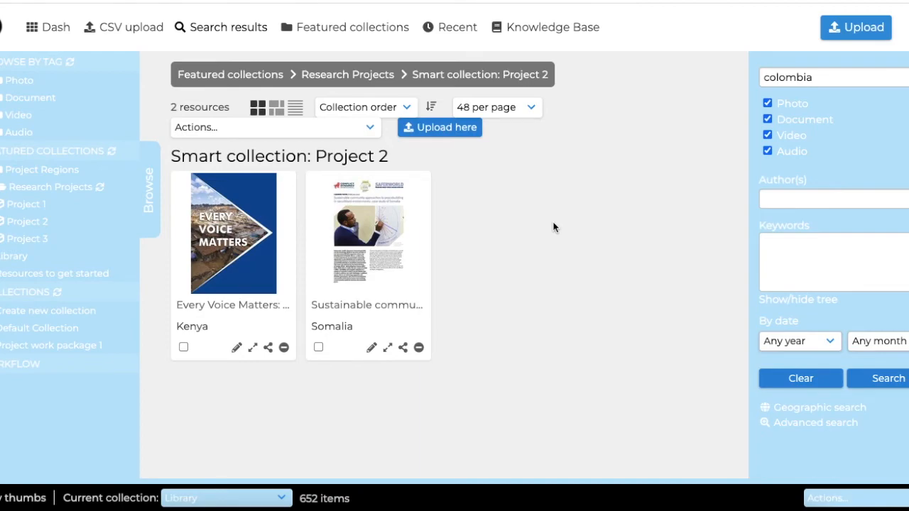
mouse_move(289, 240)
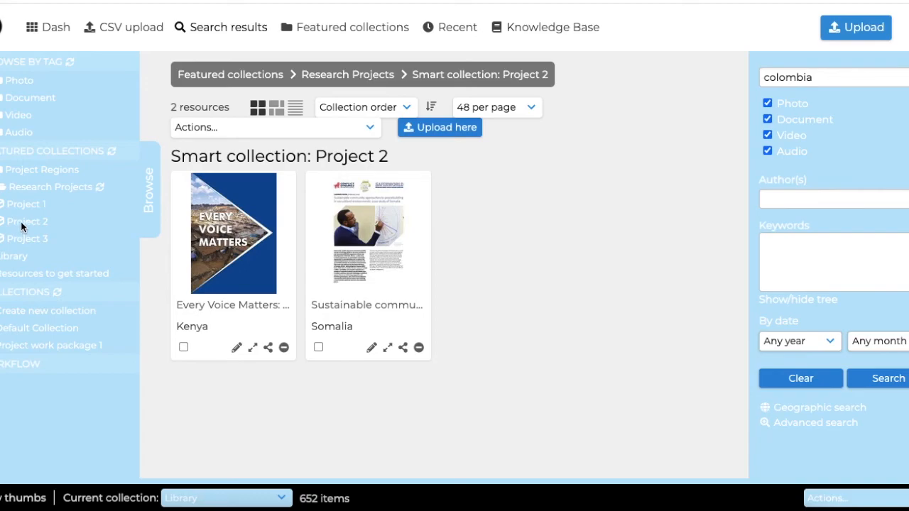
mouse_move(575, 238)
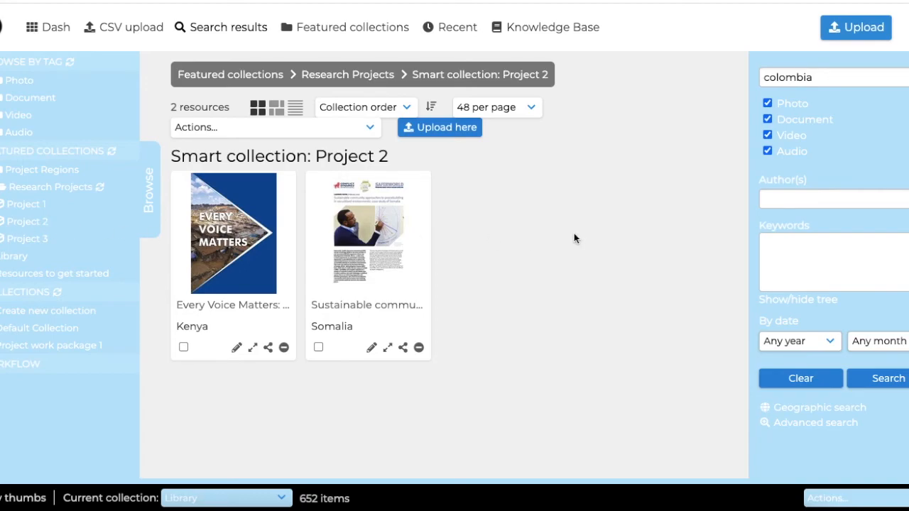
mouse_move(81, 317)
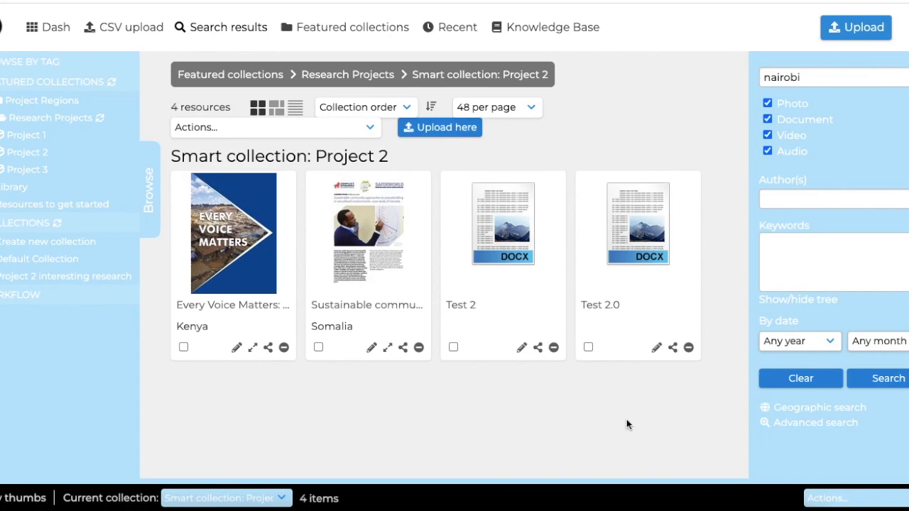
mouse_move(653, 119)
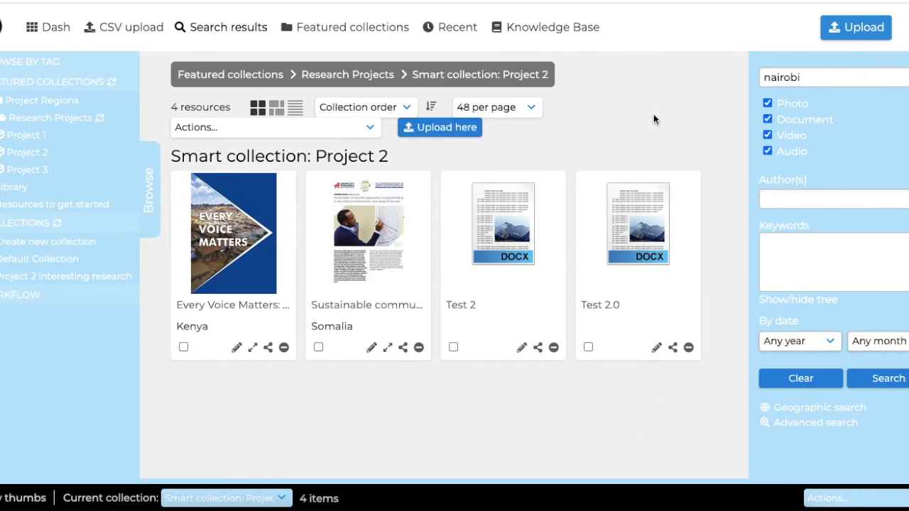